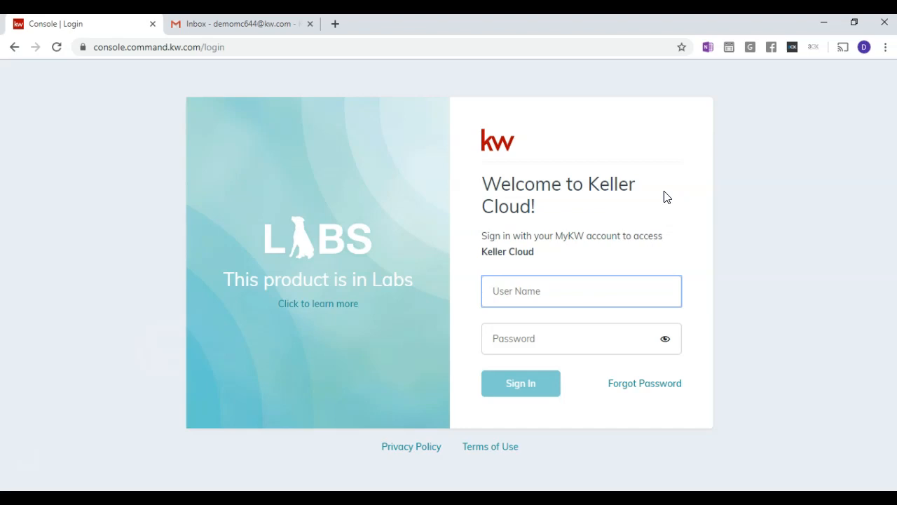
# Sign in to KW Command with the 'demo' MyKW username and password
pyautogui.click(580, 290)
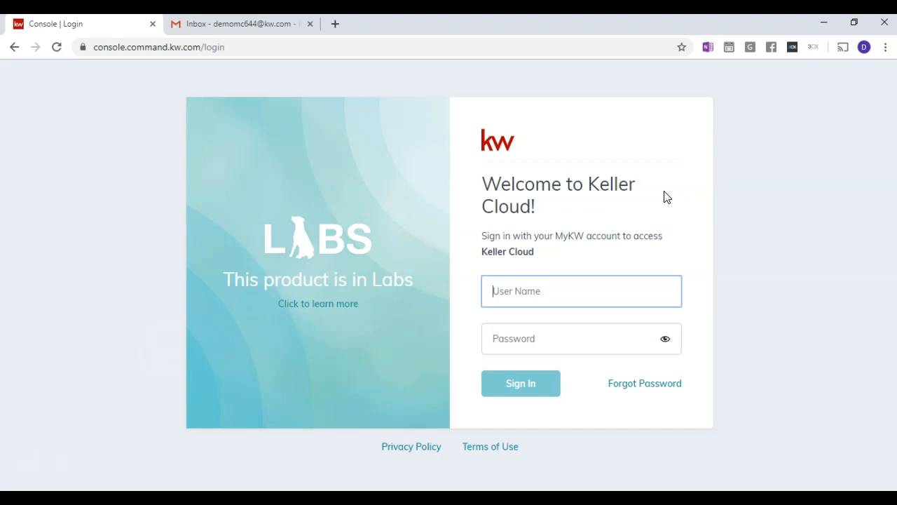
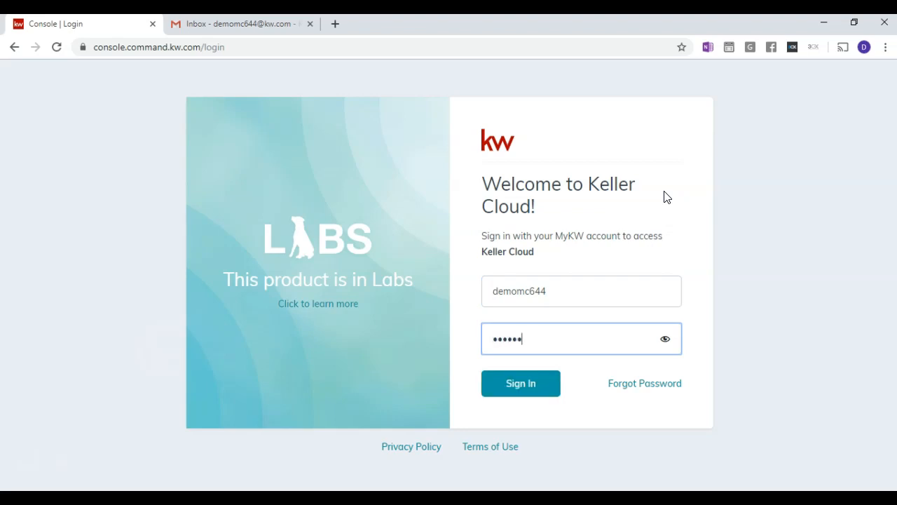
pyautogui.click(520, 383)
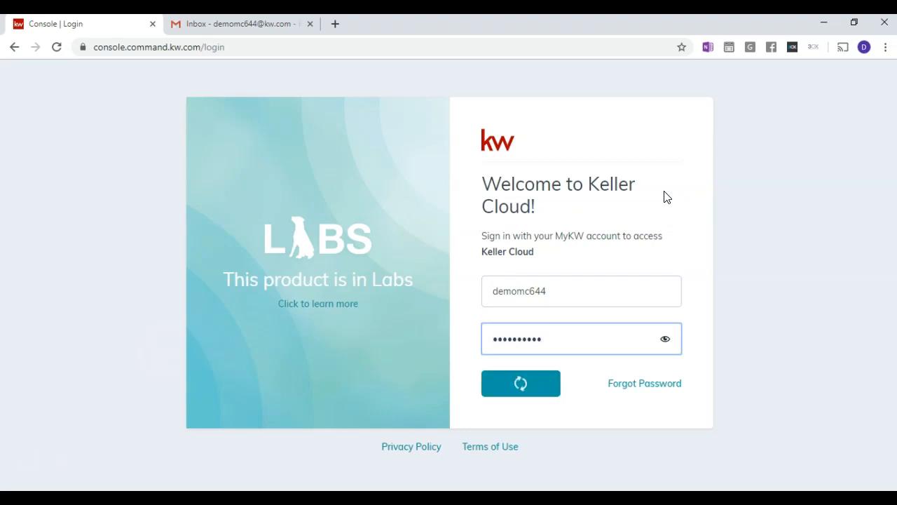
pyautogui.click(520, 383)
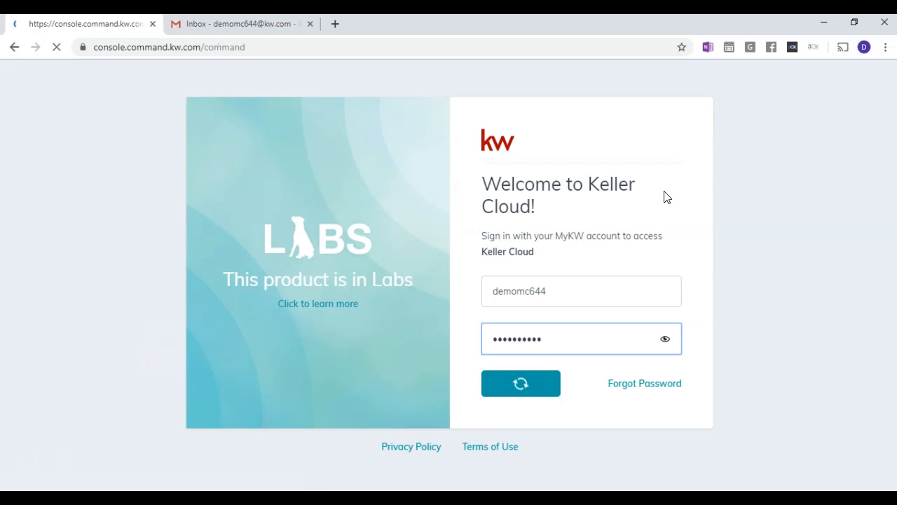
pyautogui.click(520, 382)
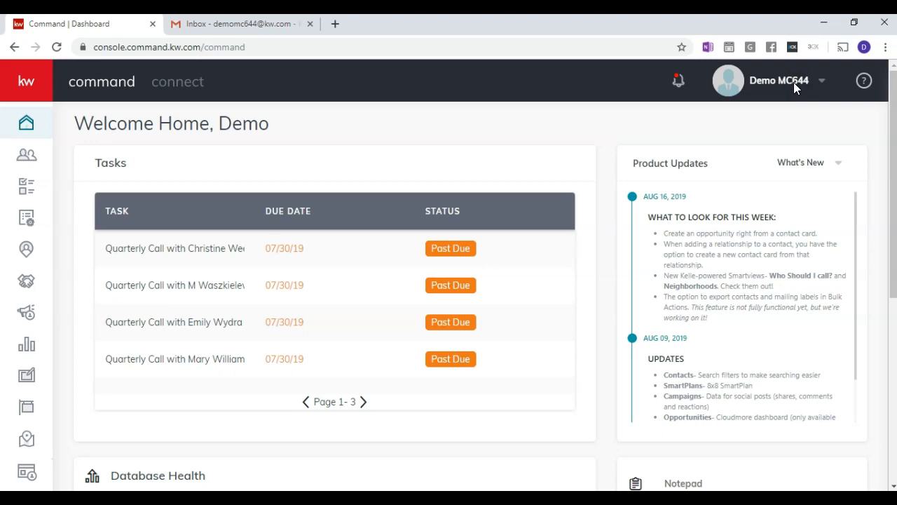
# Go to account Settings and scroll to the Digital Signature & Transactions integrations
pyautogui.click(778, 79)
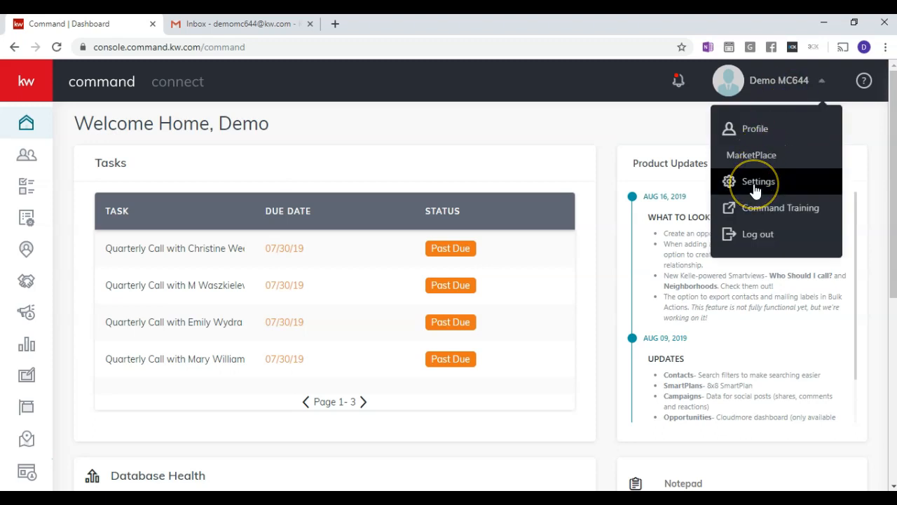
pyautogui.click(757, 181)
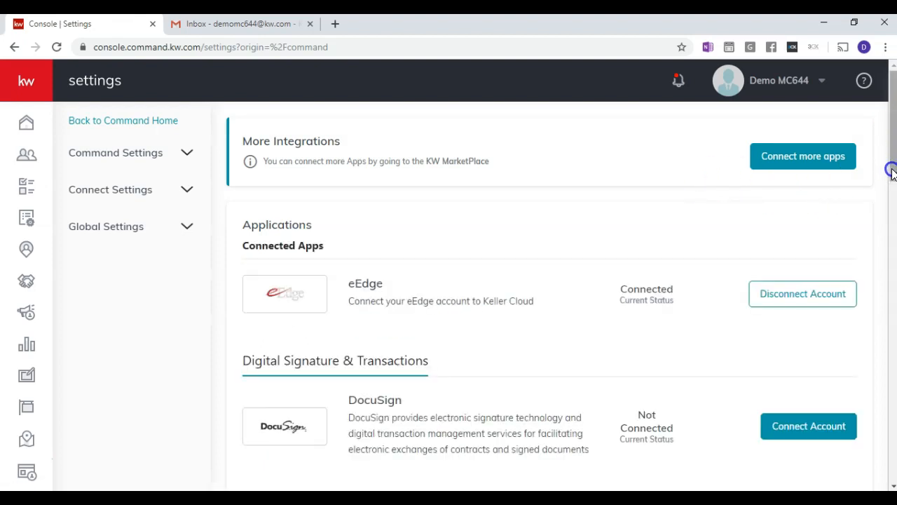
pyautogui.scroll(-3)
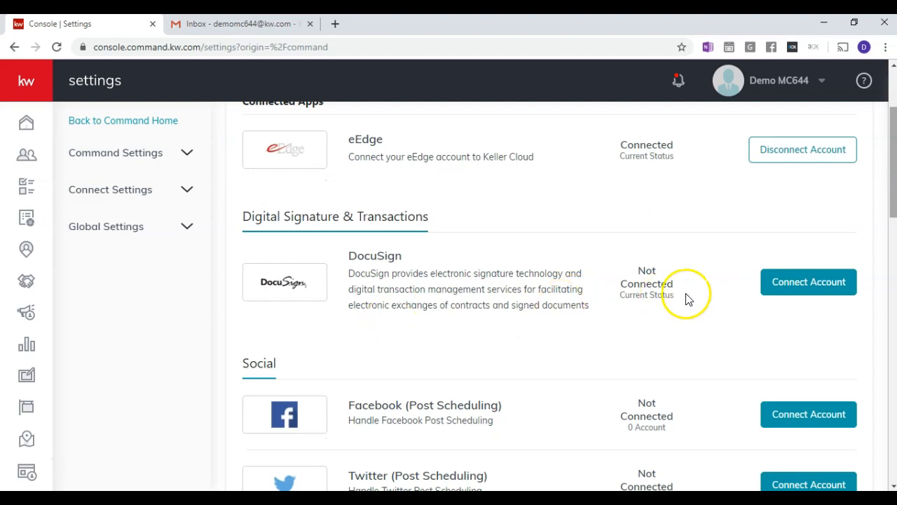
pyautogui.moveTo(808, 281)
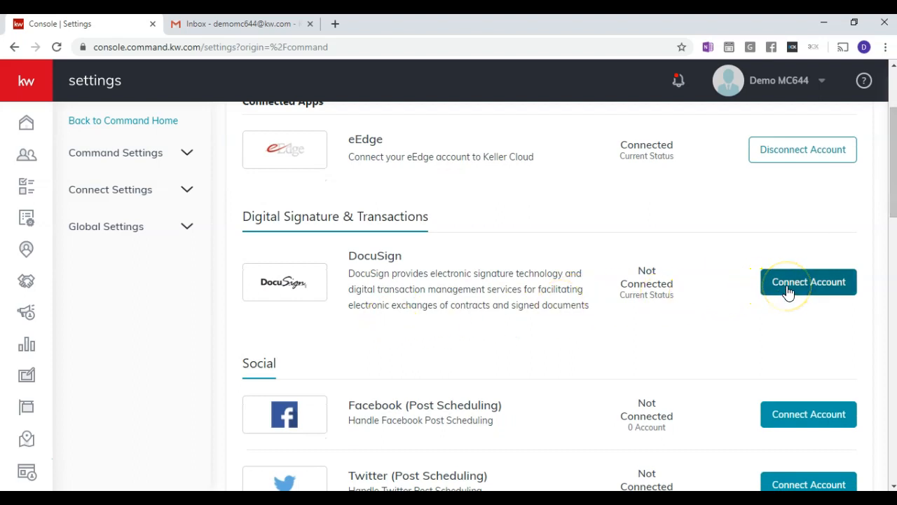
# Start the DocuSign connection, correct the preferred email and send the registration email
pyautogui.click(808, 281)
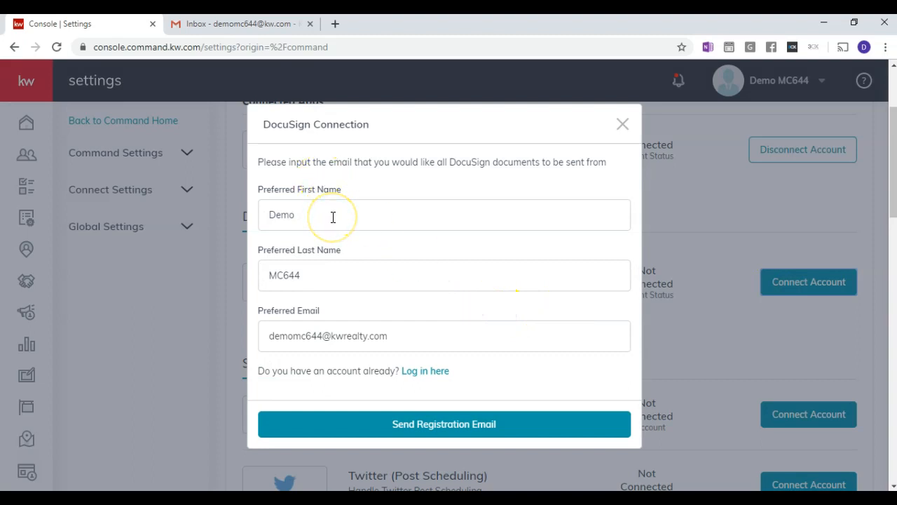
pyautogui.click(443, 336)
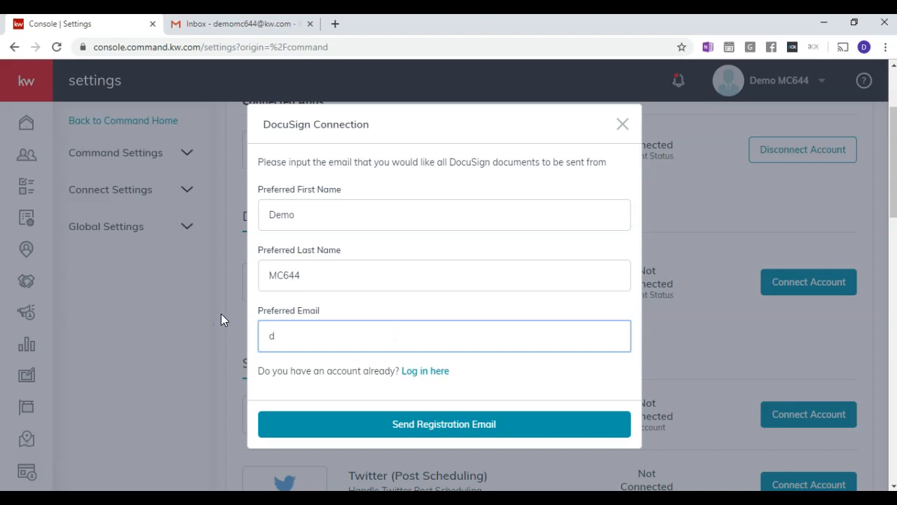
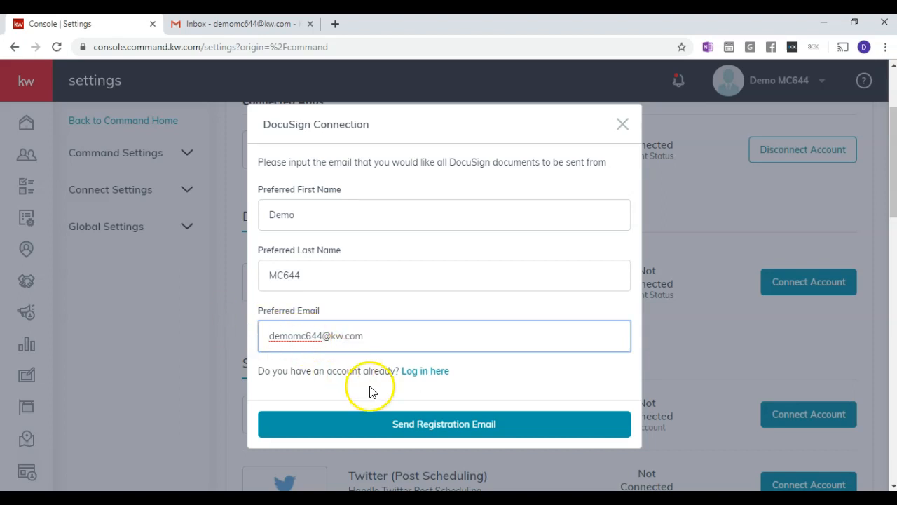
pyautogui.click(443, 424)
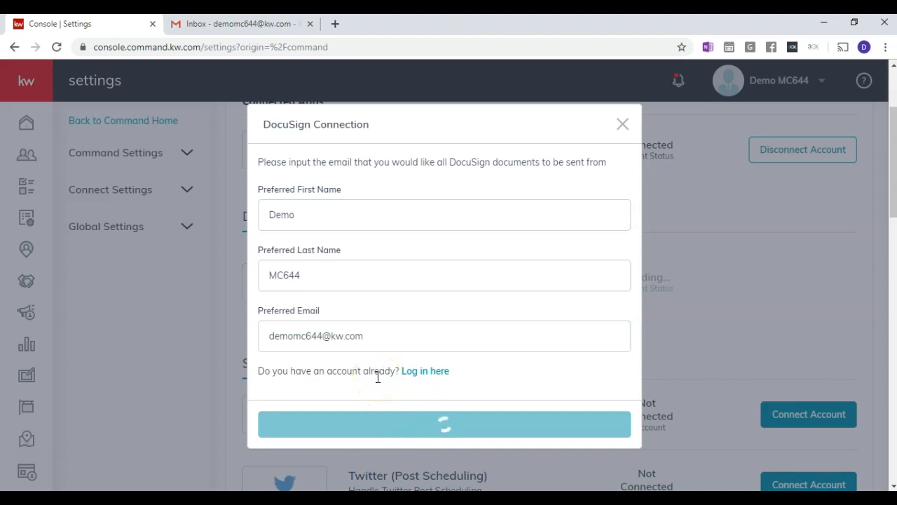
pyautogui.click(444, 423)
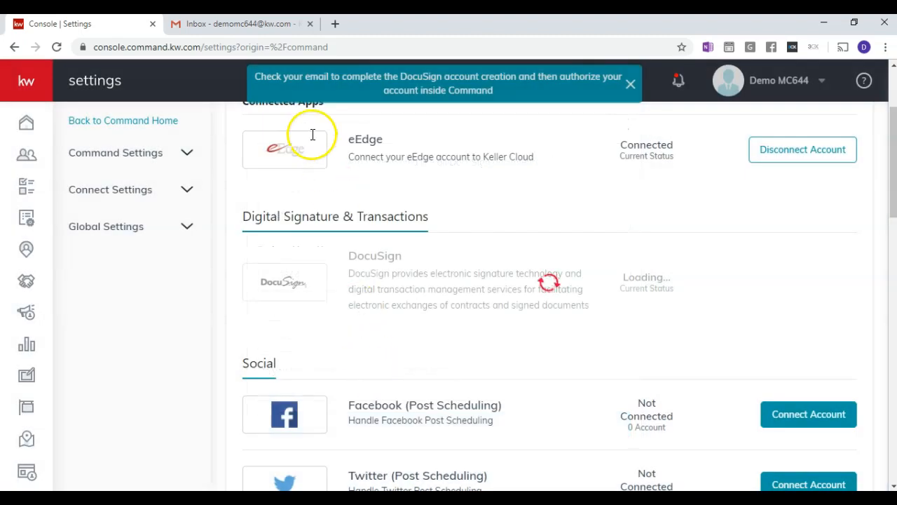
# Refresh the Gmail inbox, read the DocuSign Rooms invitation and accept the invite
pyautogui.click(241, 23)
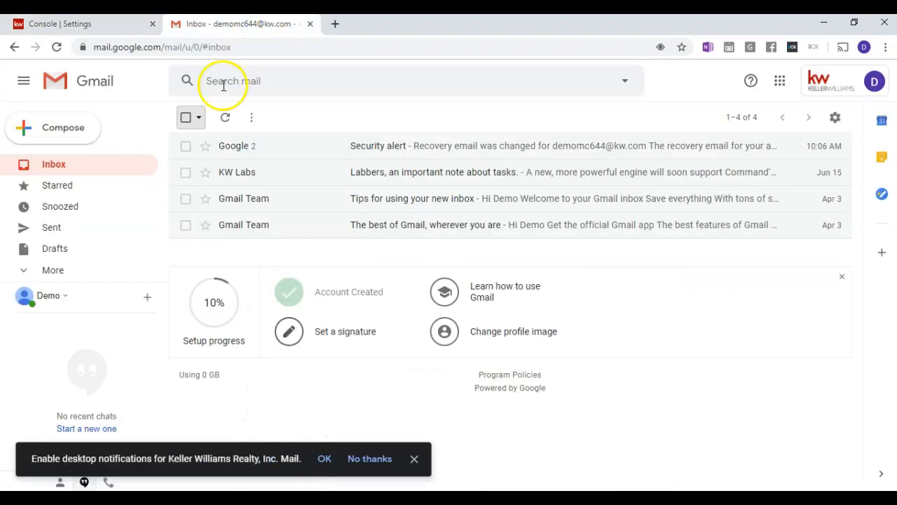
pyautogui.click(53, 162)
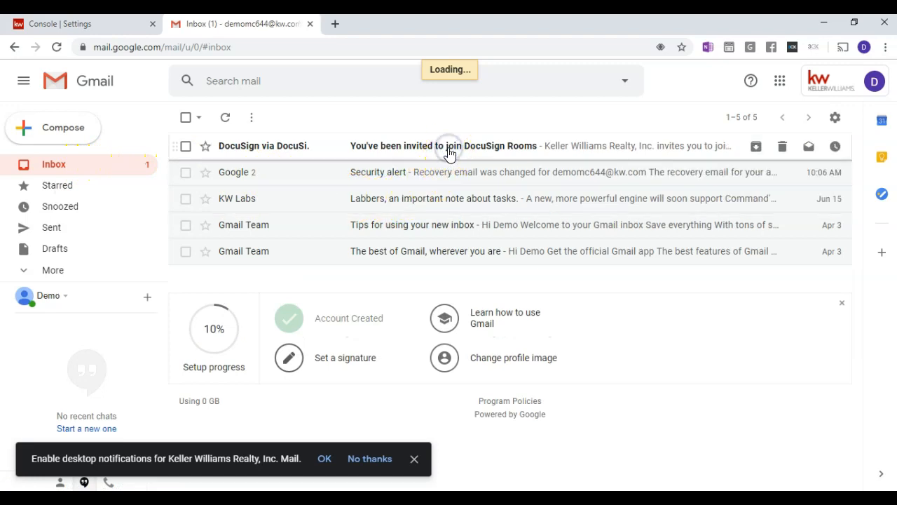
pyautogui.click(442, 146)
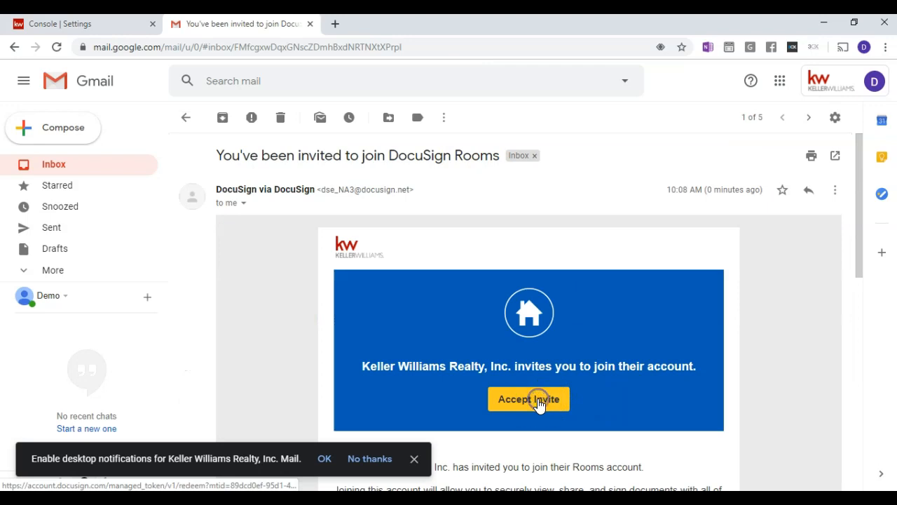
pyautogui.click(528, 398)
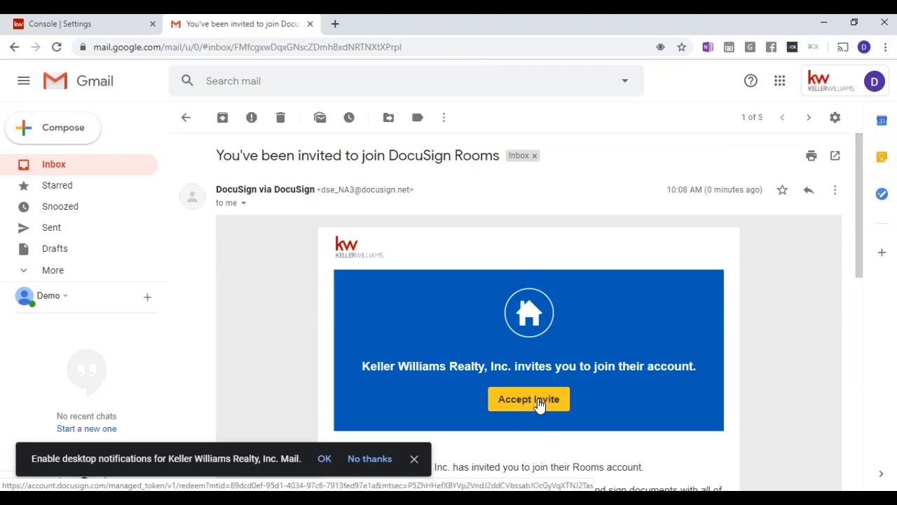
pyautogui.scroll(-3)
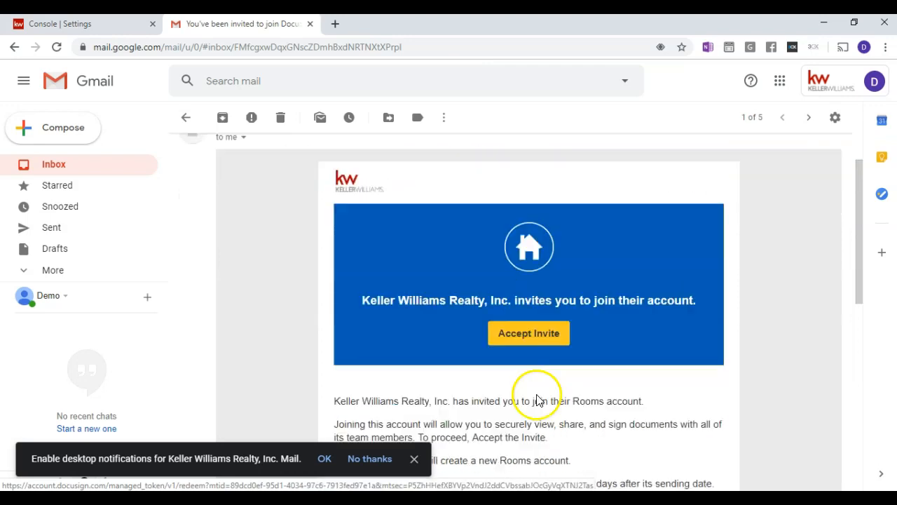
pyautogui.click(529, 334)
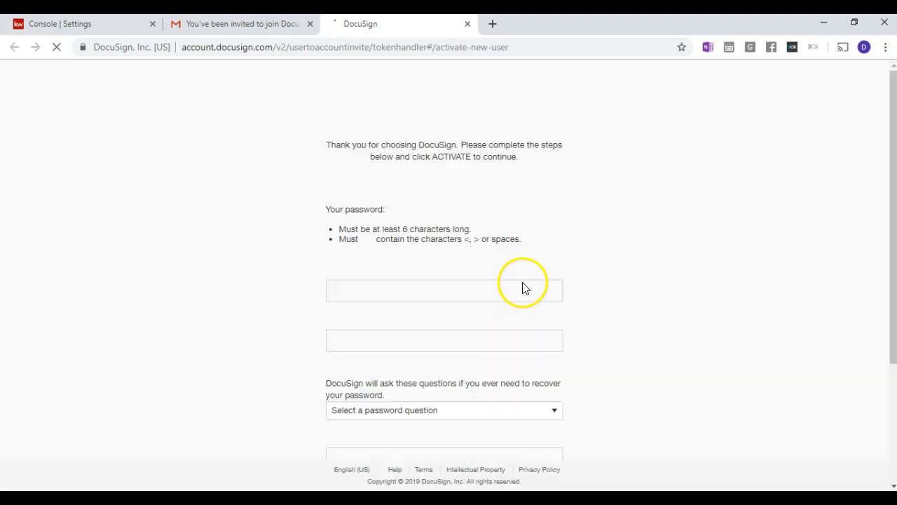
# Enter and confirm the new DocuSign account password
pyautogui.click(443, 289)
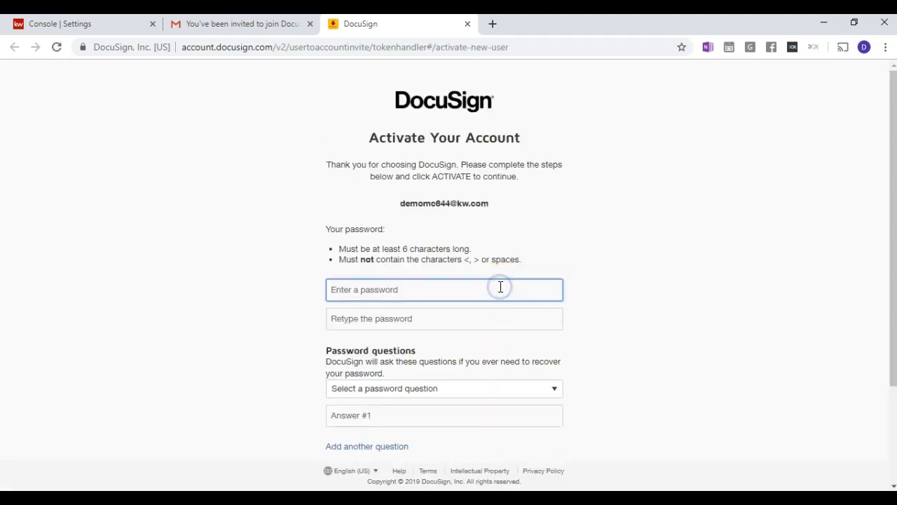
pyautogui.write('•••')
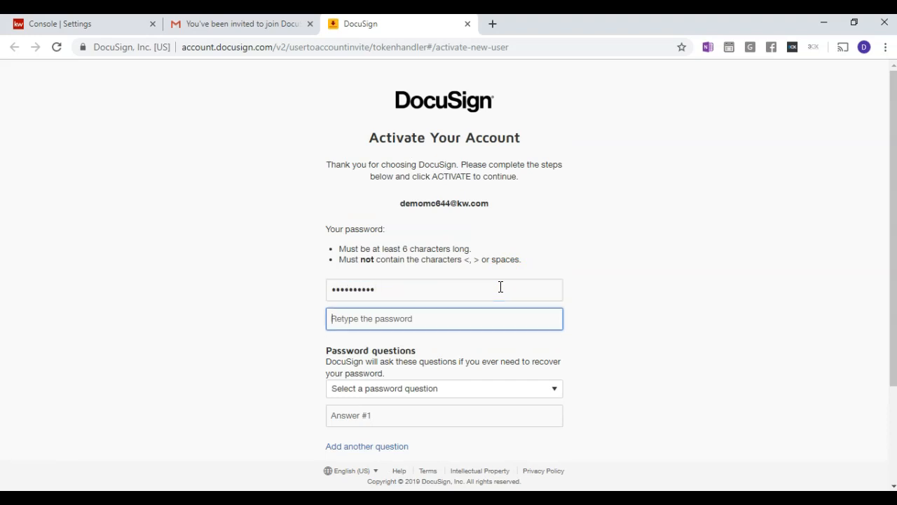
pyautogui.write('••••')
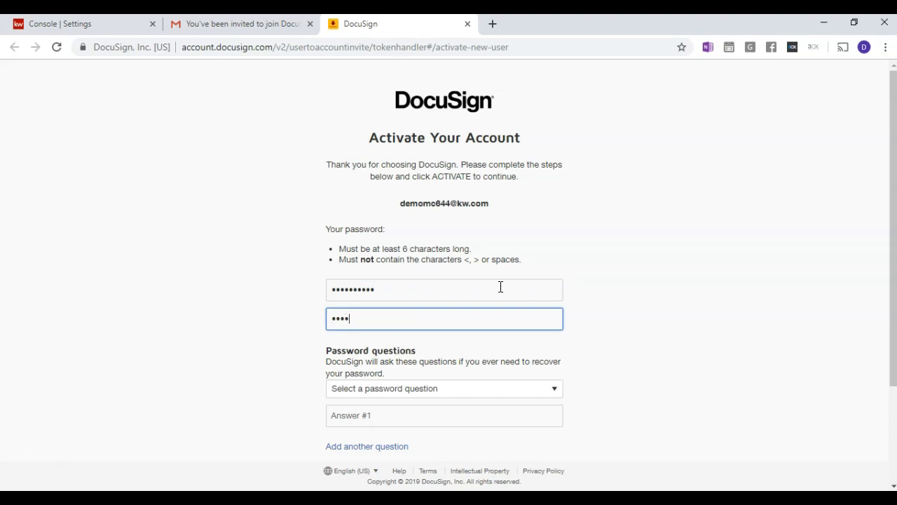
pyautogui.write('•••••')
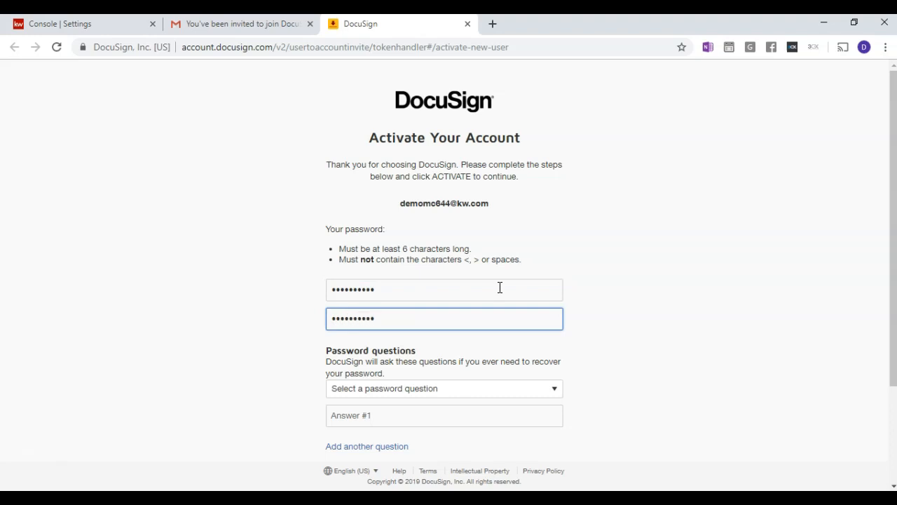
pyautogui.click(445, 321)
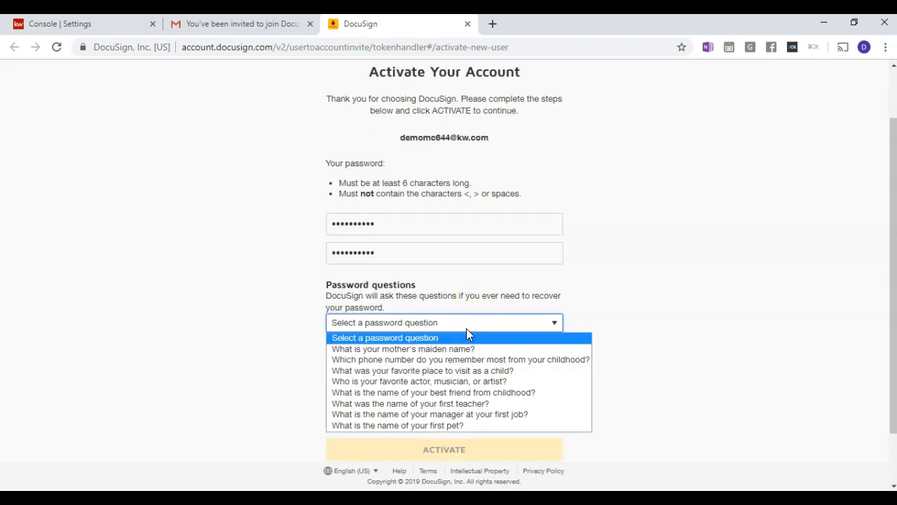
pyautogui.moveTo(468, 343)
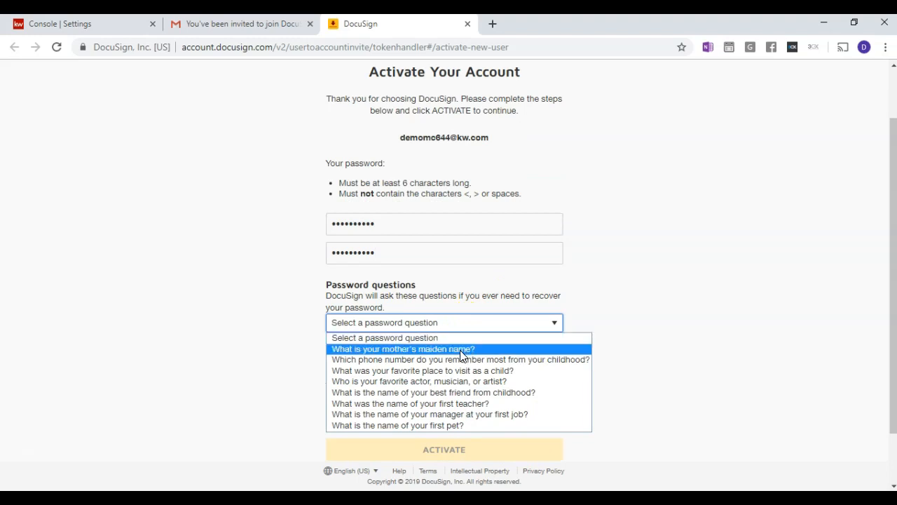
pyautogui.moveTo(460, 359)
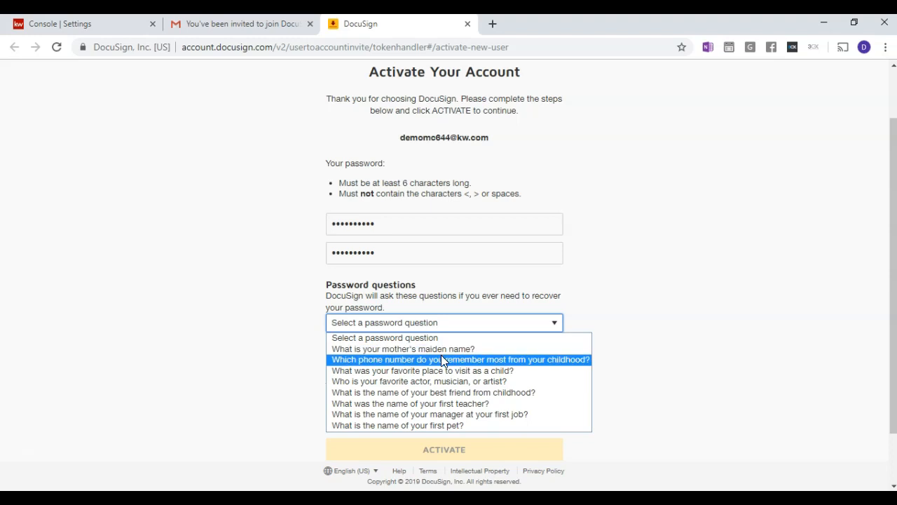
pyautogui.click(460, 359)
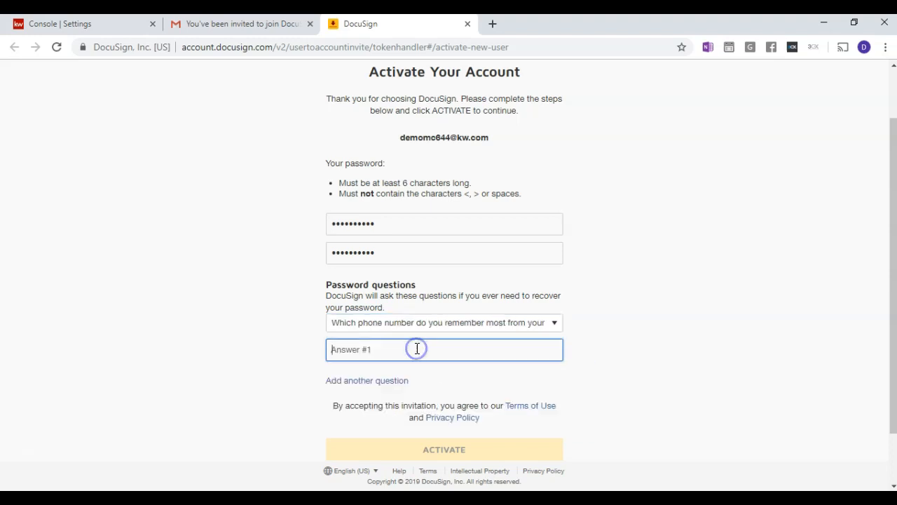
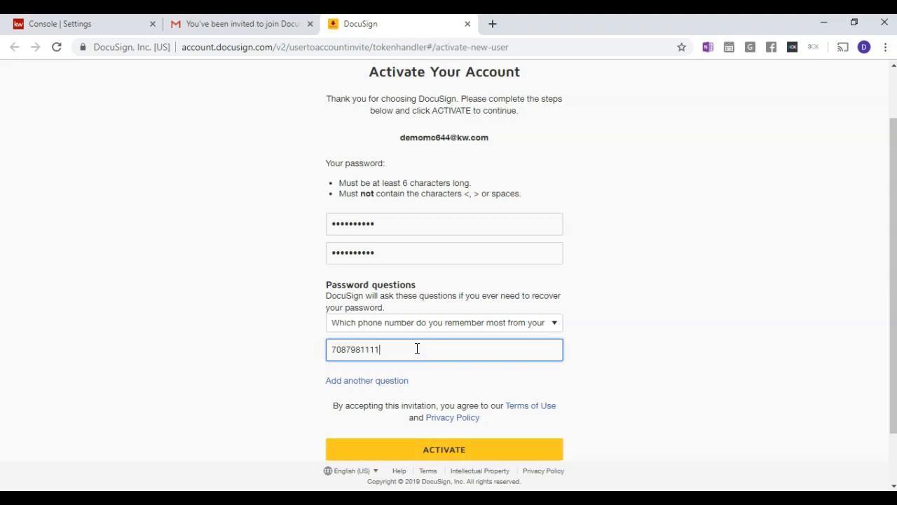
pyautogui.click(443, 448)
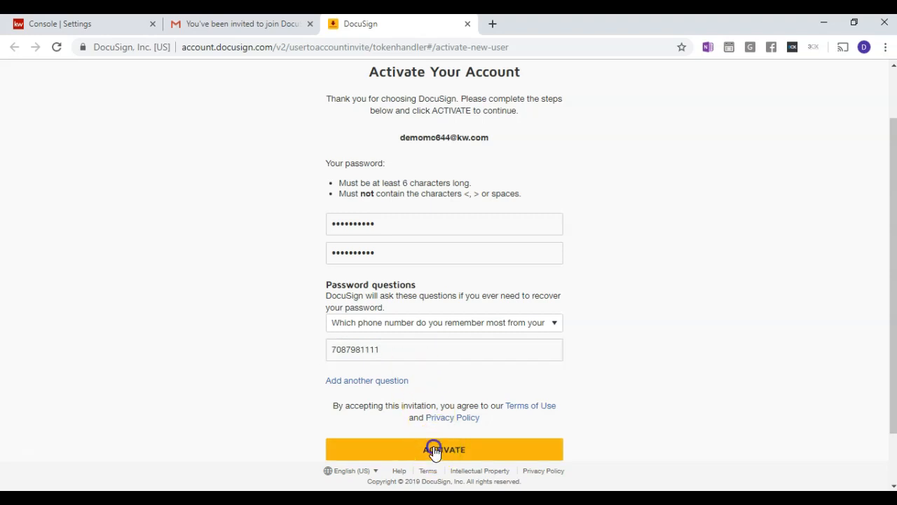
pyautogui.click(443, 448)
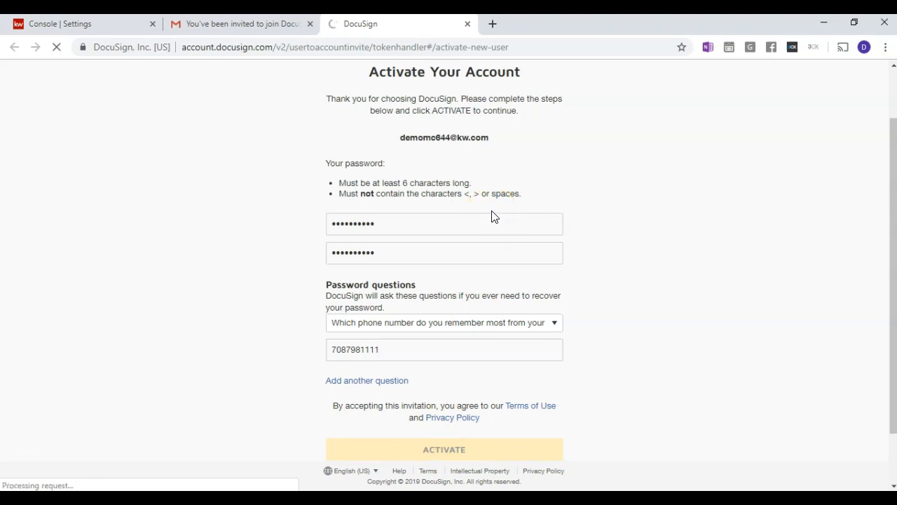
pyautogui.click(443, 448)
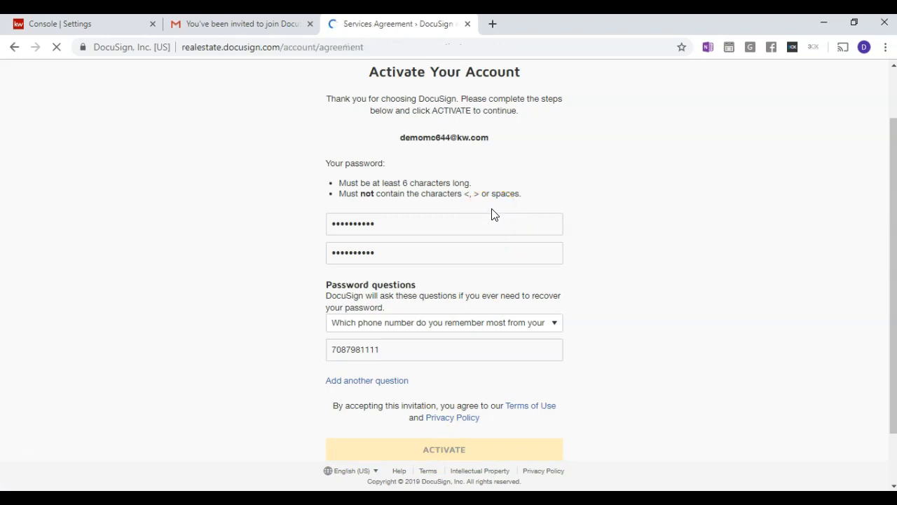
pyautogui.click(443, 449)
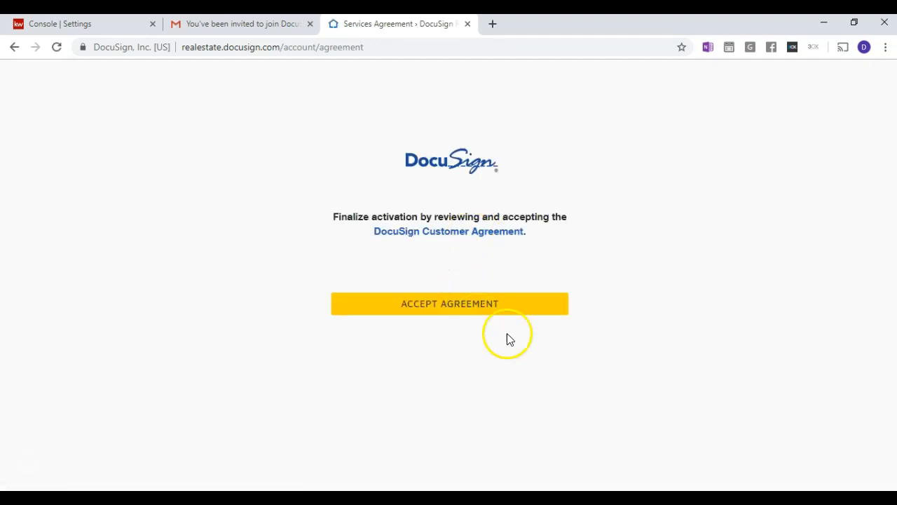
# Accept the DocuSign Customer Agreement to reach the Rooms dashboard
pyautogui.click(438, 303)
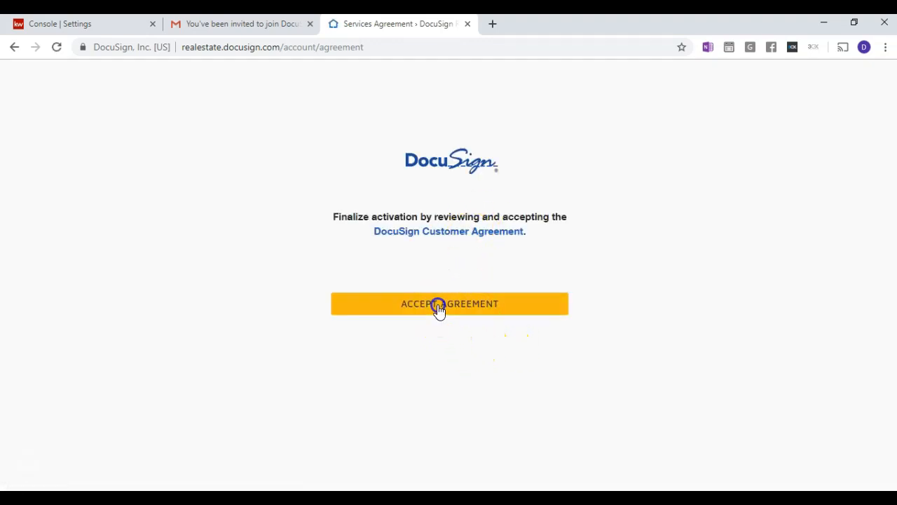
pyautogui.click(449, 303)
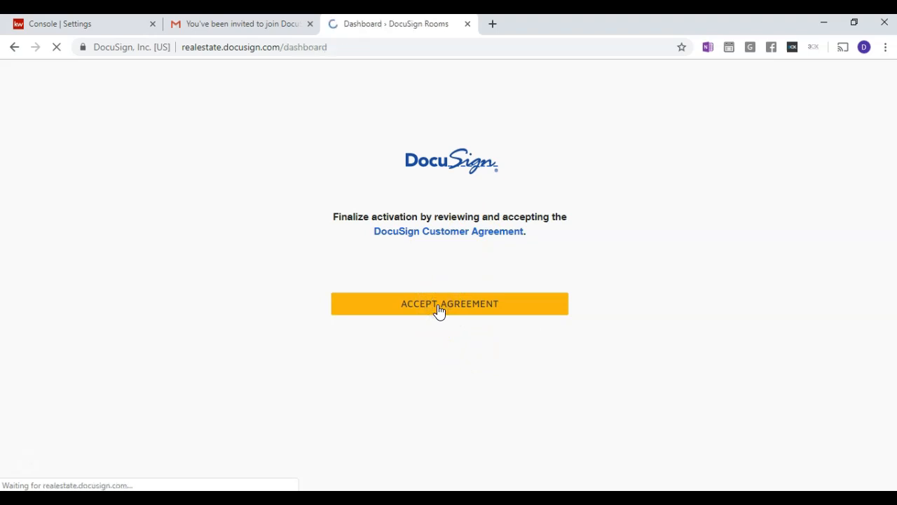
pyautogui.click(449, 303)
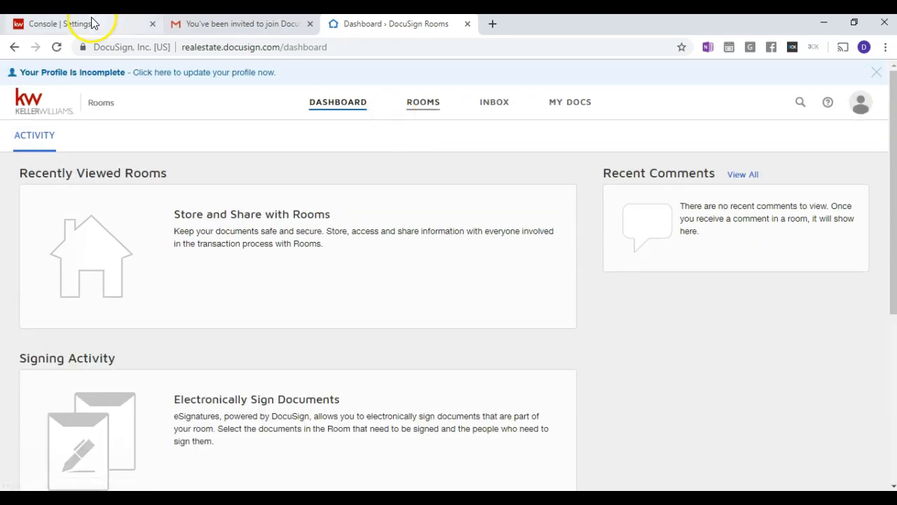
# Back in KW Command settings, authorize DocuSign and log in with the password
pyautogui.click(77, 22)
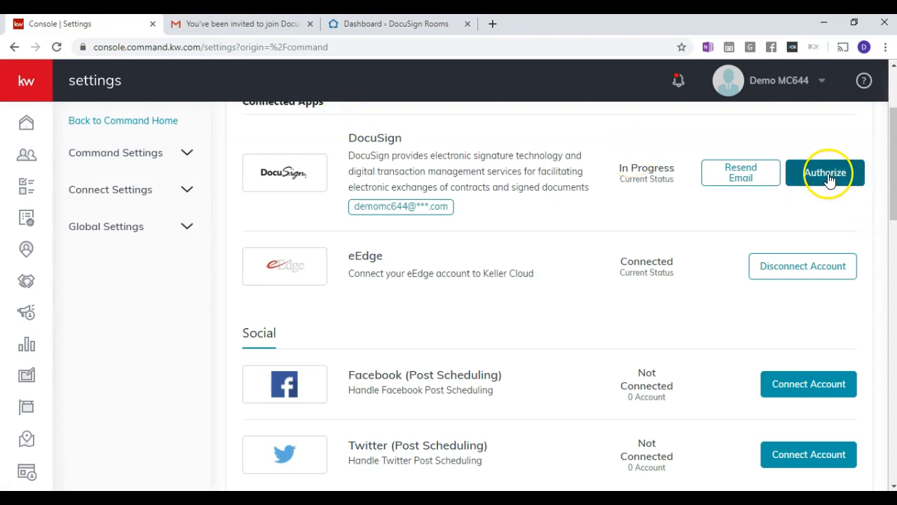
pyautogui.click(826, 172)
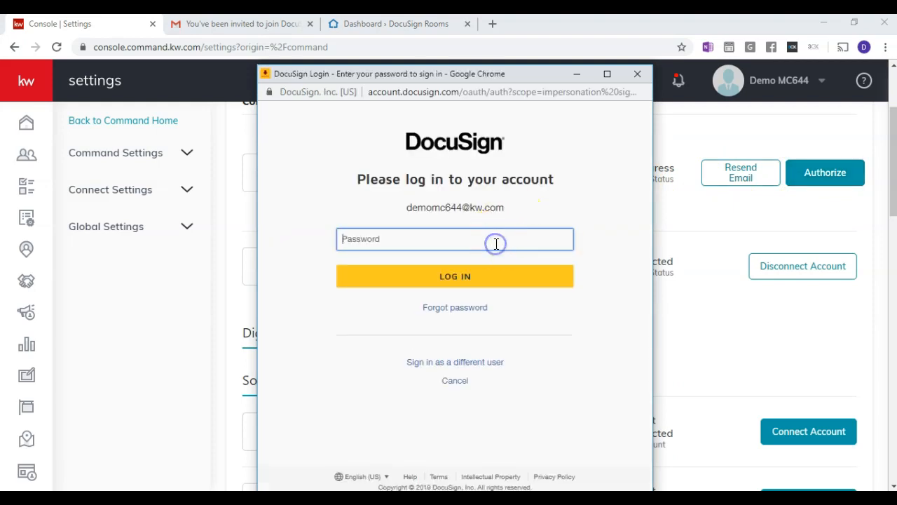
pyautogui.click(455, 239)
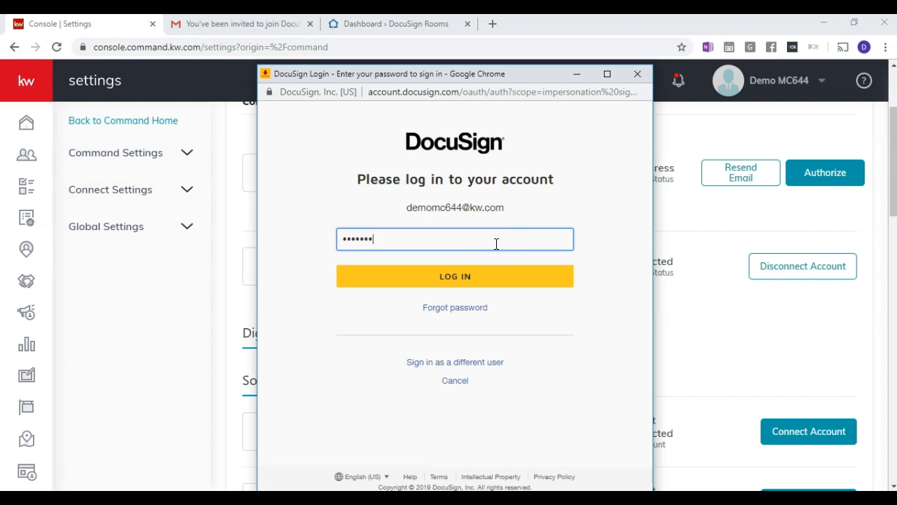
pyautogui.click(454, 275)
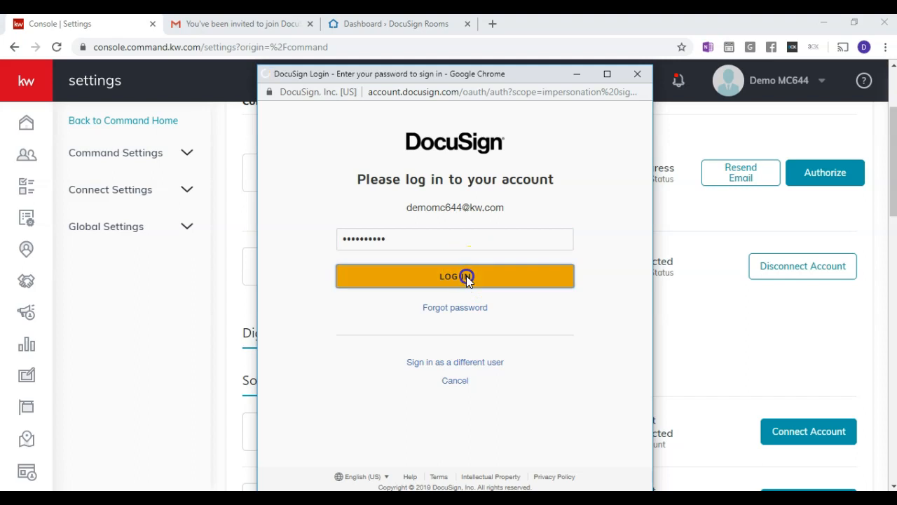
pyautogui.click(455, 275)
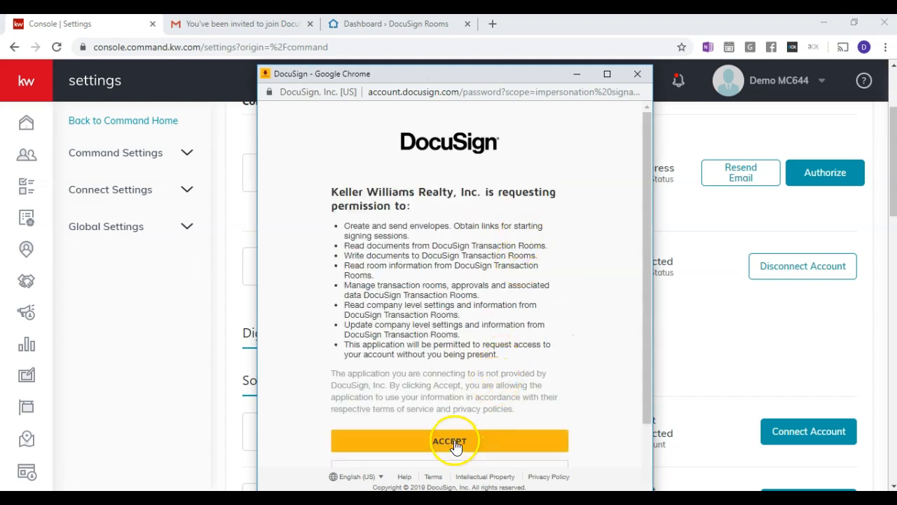
# Grant Keller Williams the requested DocuSign permissions so it shows Connected
pyautogui.click(449, 440)
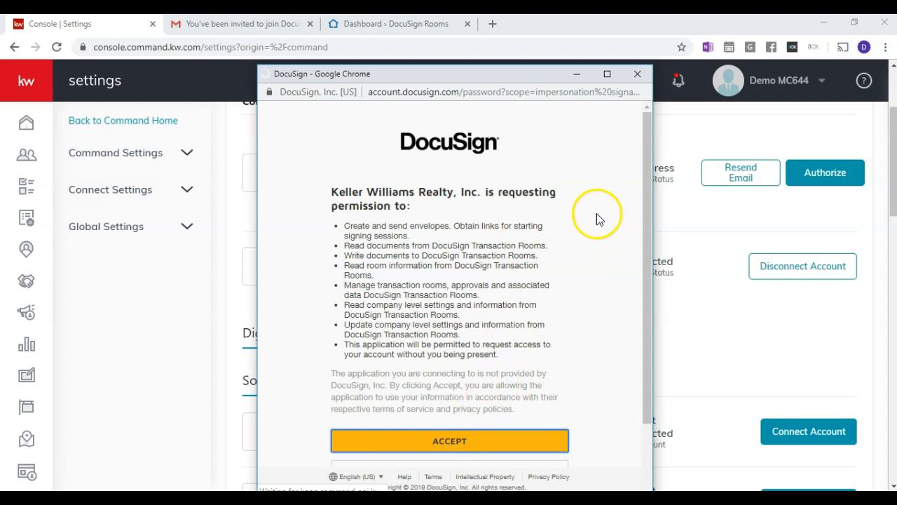
pyautogui.click(448, 440)
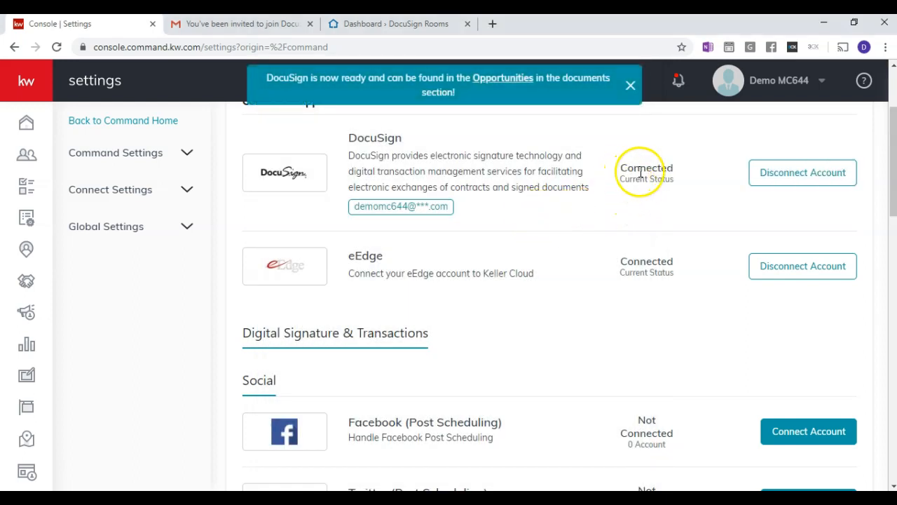
pyautogui.moveTo(437, 235)
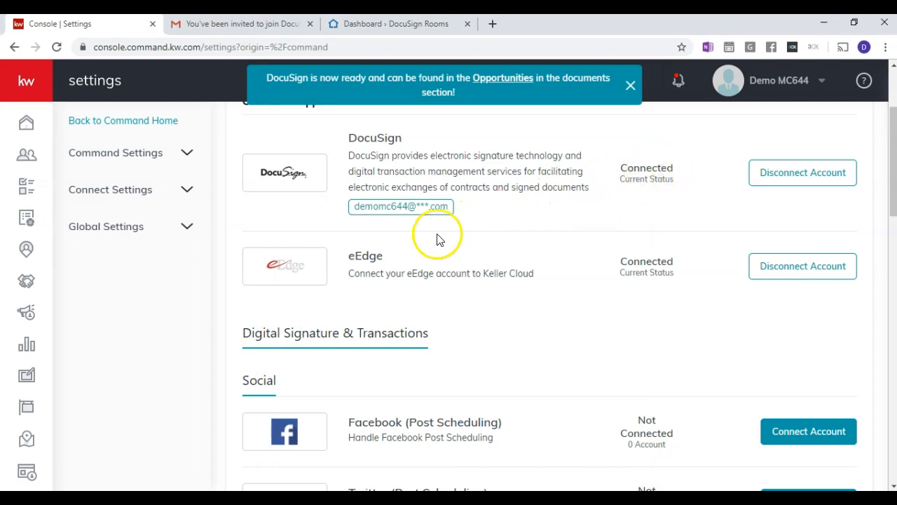